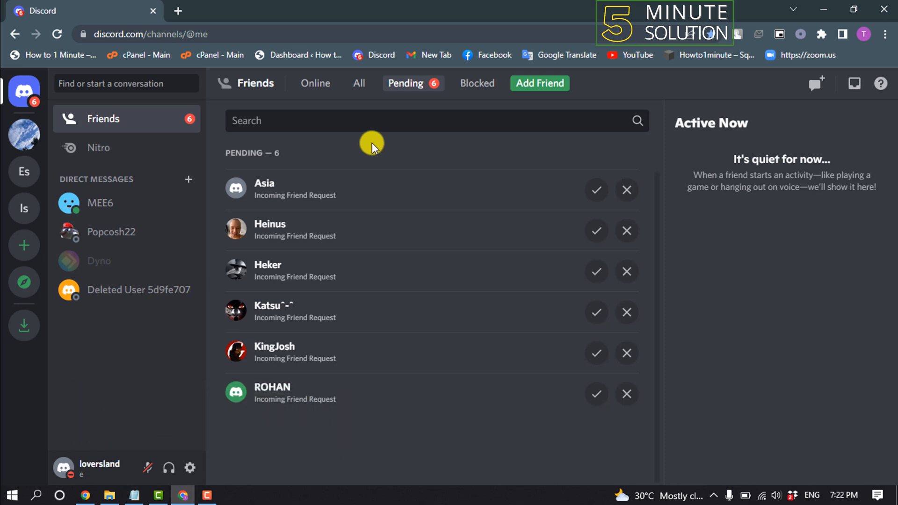
pyautogui.moveTo(189, 468)
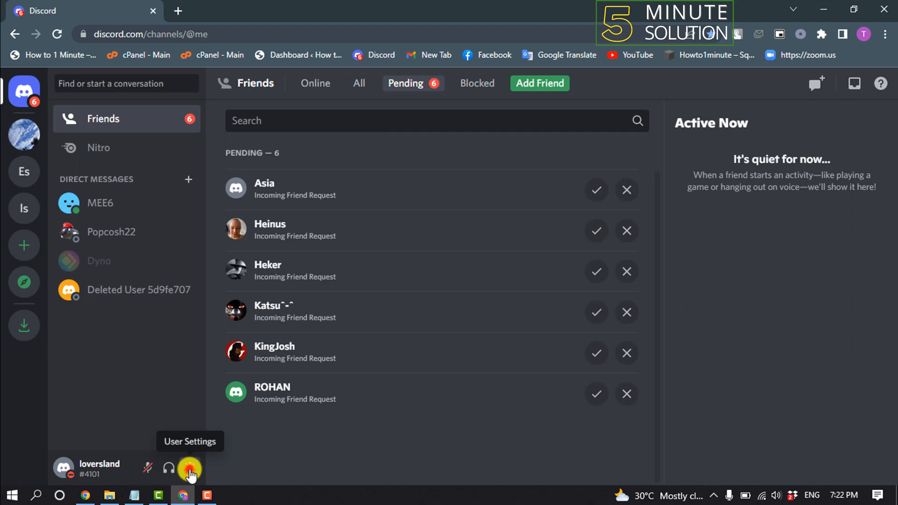
# Enable Developer Mode under Advanced in User Settings, then close settings back to the friends list
pyautogui.click(189, 469)
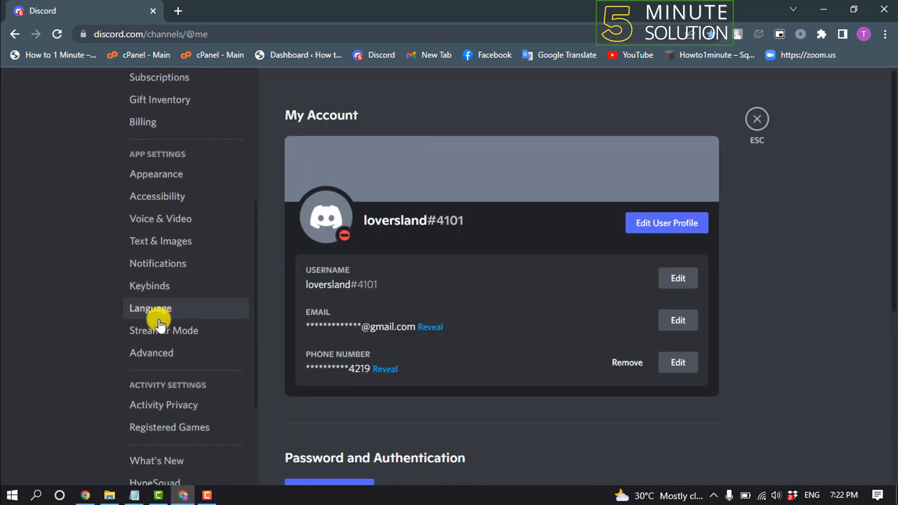
pyautogui.click(151, 353)
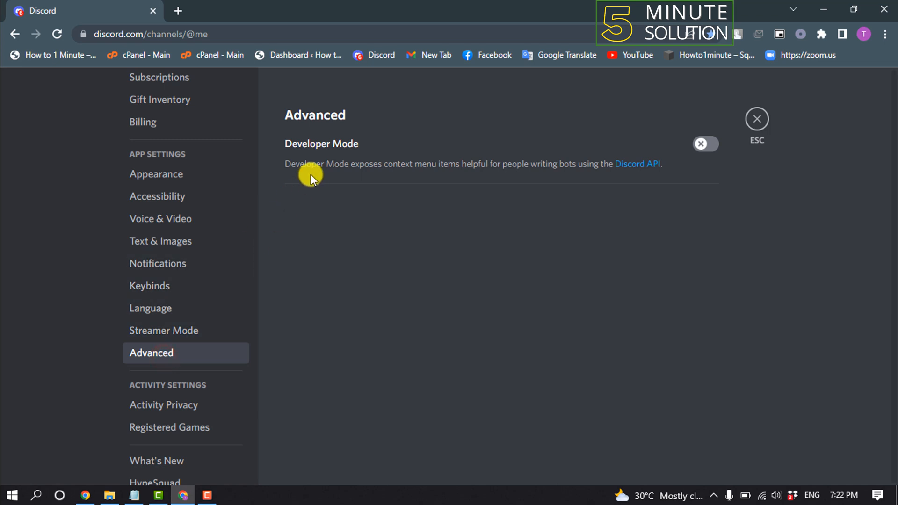
pyautogui.moveTo(353, 144)
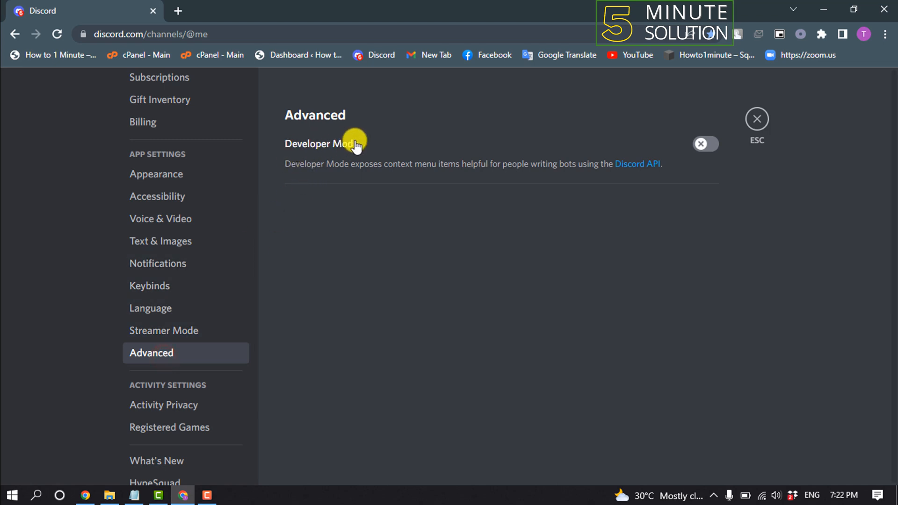
pyautogui.click(705, 144)
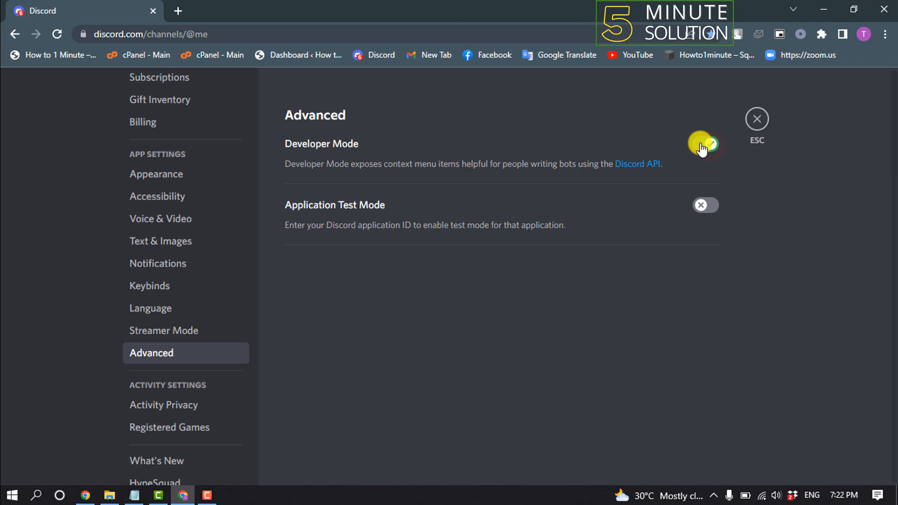
pyautogui.click(755, 119)
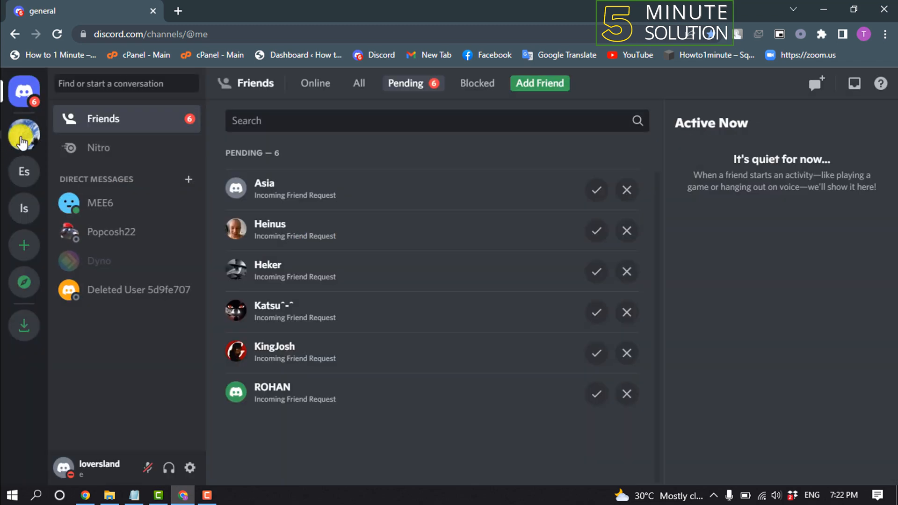
# Enter the Online Zone server's #general channel, copy the user ID, and switch to the Discord Lookup browser tab
pyautogui.click(25, 134)
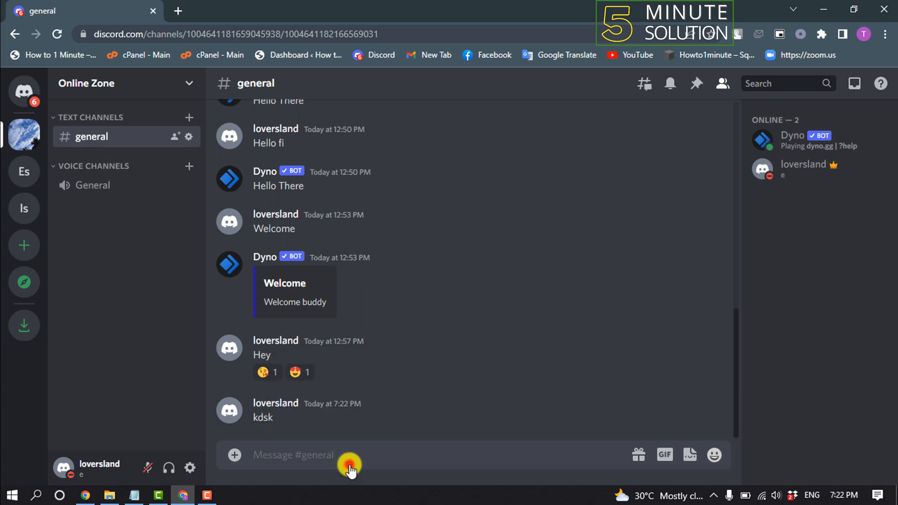
pyautogui.click(349, 455)
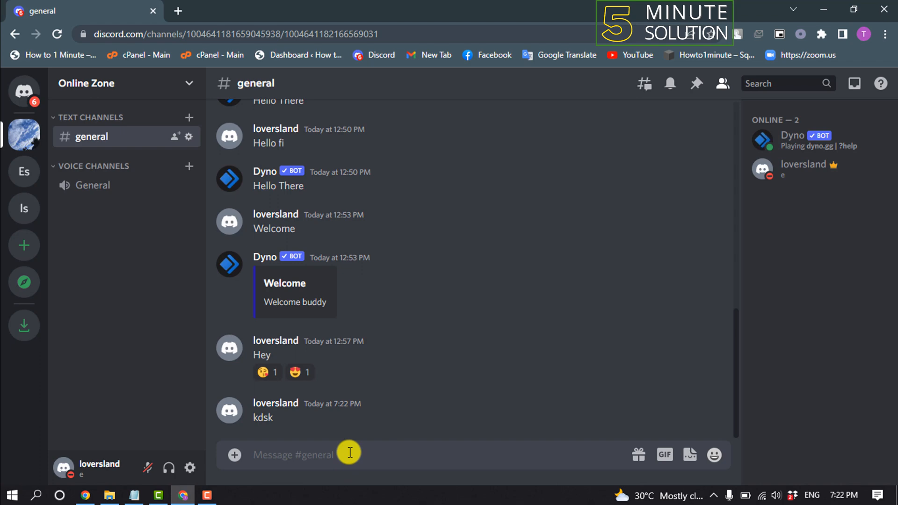
pyautogui.click(177, 11)
pyautogui.write('discord.id')
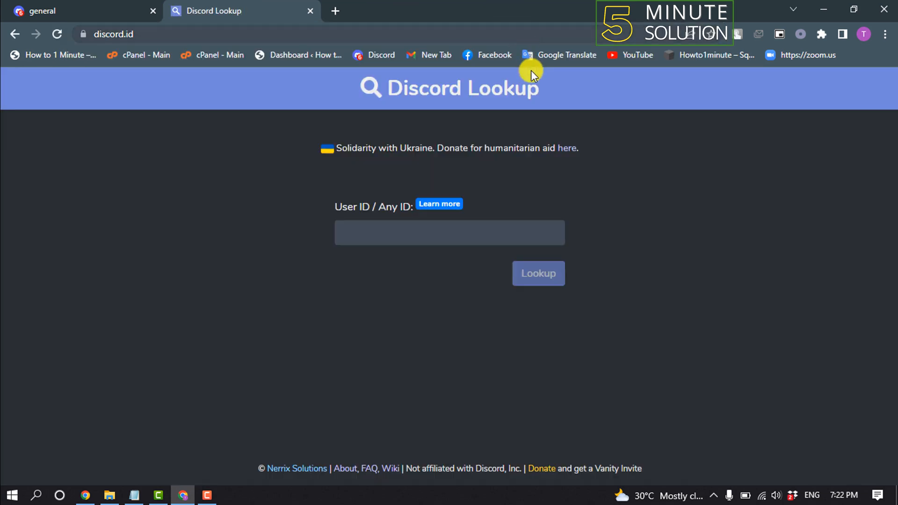
# Paste the copied user ID into the discord.id lookup field and run Lookup to show the username and creation date
pyautogui.rightClick(449, 233)
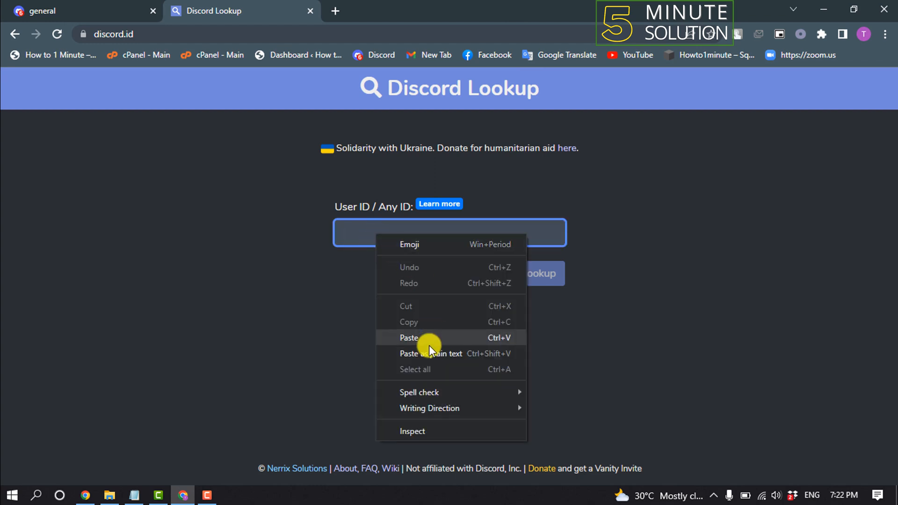
pyautogui.click(409, 337)
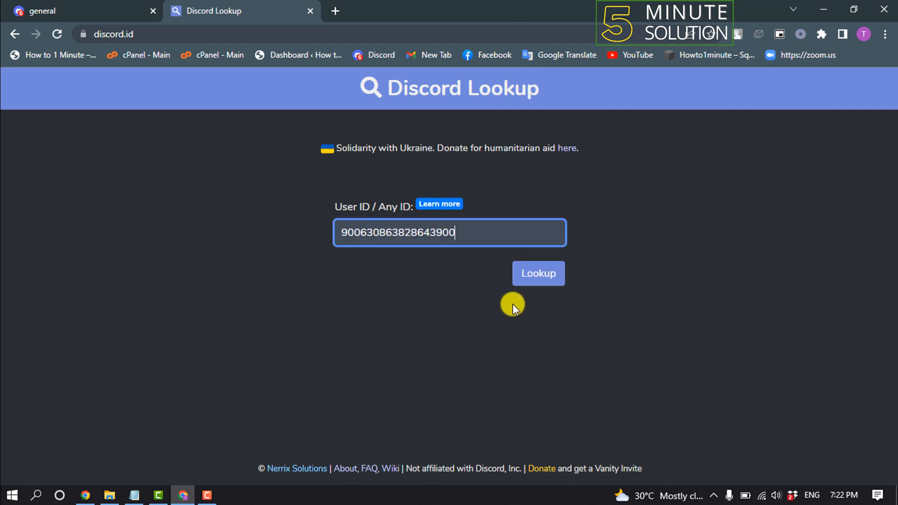
pyautogui.click(537, 273)
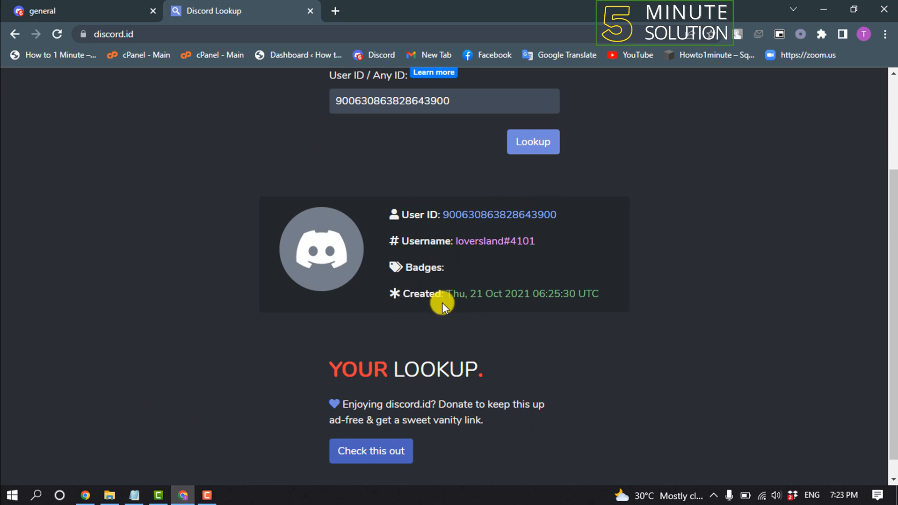
pyautogui.moveTo(520, 294)
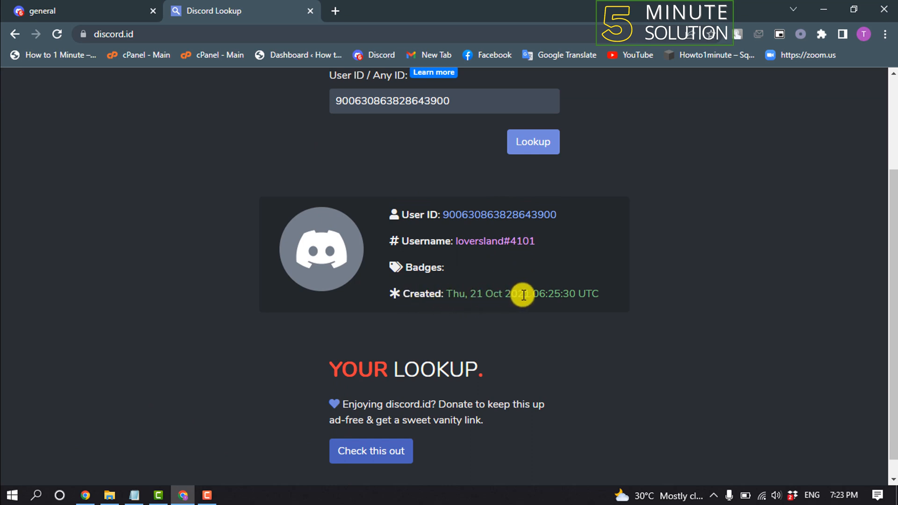
pyautogui.moveTo(490, 312)
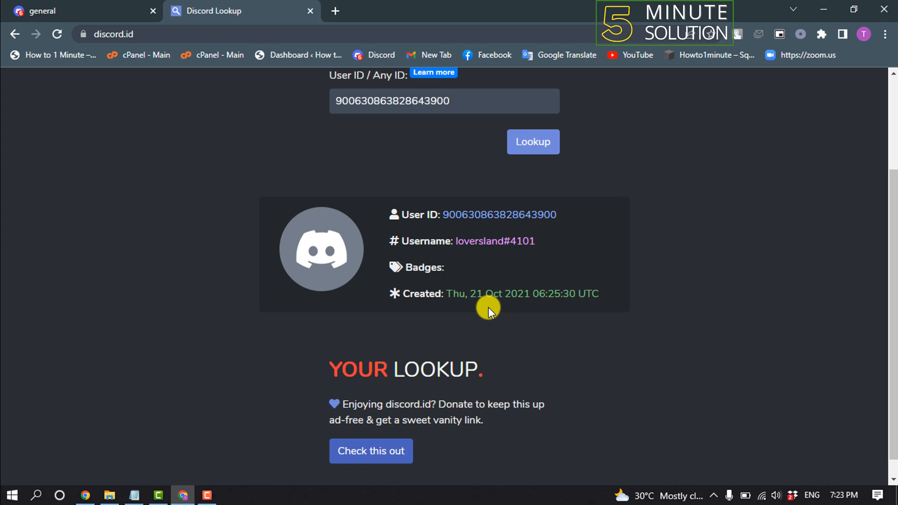